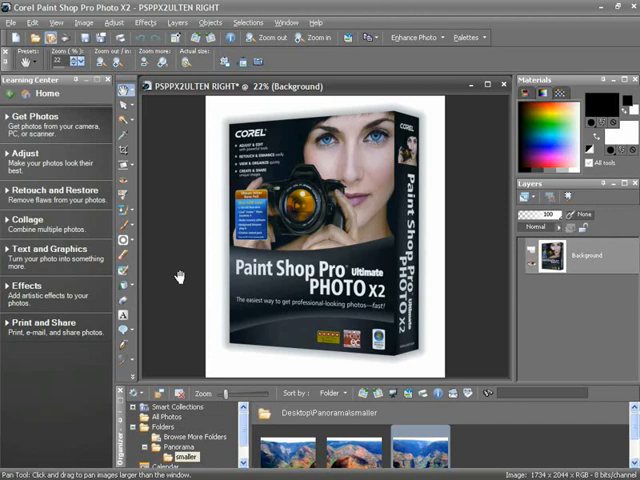
mouse_move(212, 275)
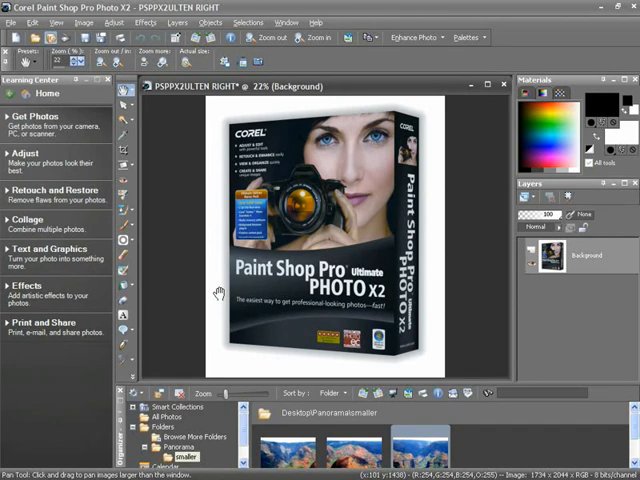
mouse_move(237, 303)
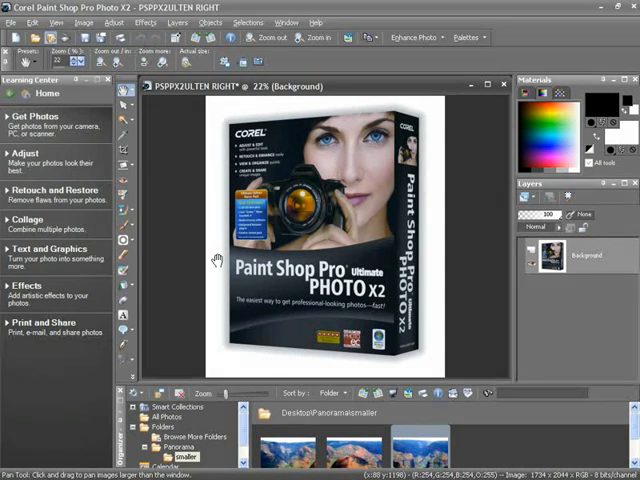
Close the PSPPX2ULTEN product box image, leaving the workspace empty
click(498, 83)
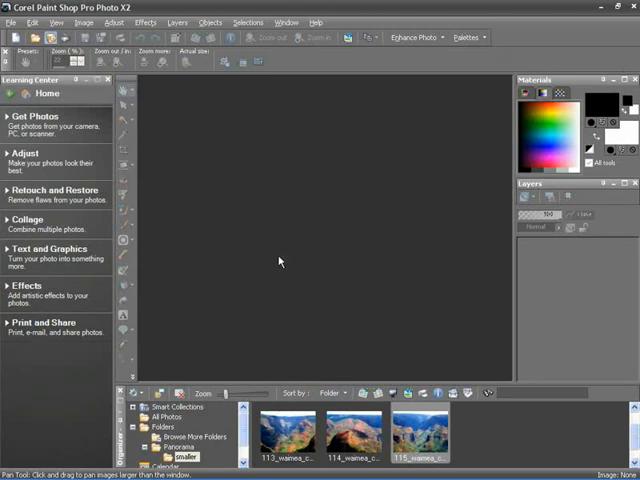
mouse_move(294, 207)
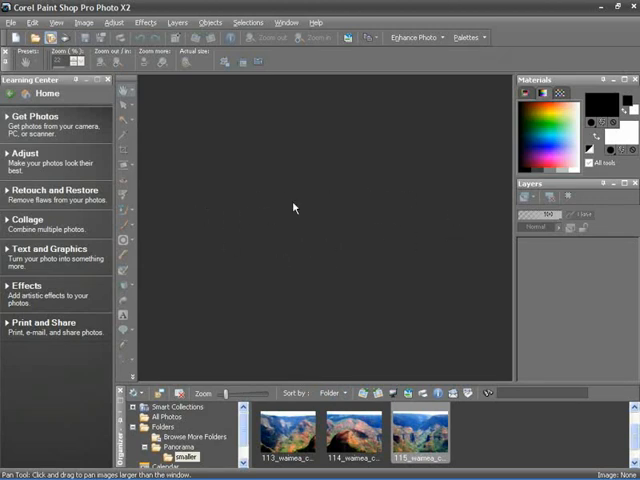
Create a new transparent 2700 × 900 pixel image from the Panorama preset via File > New
click(13, 20)
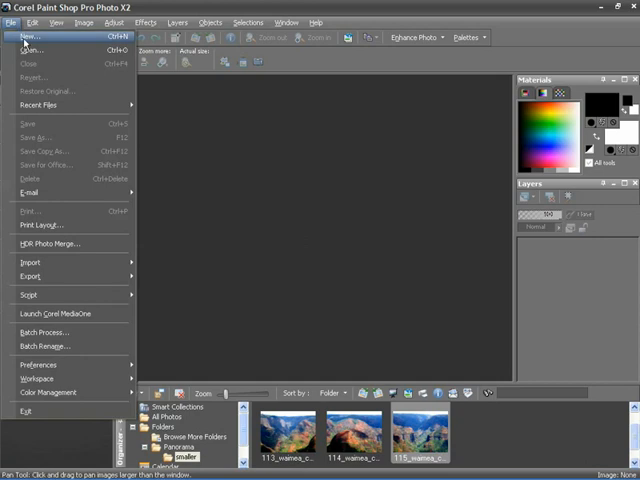
click(28, 35)
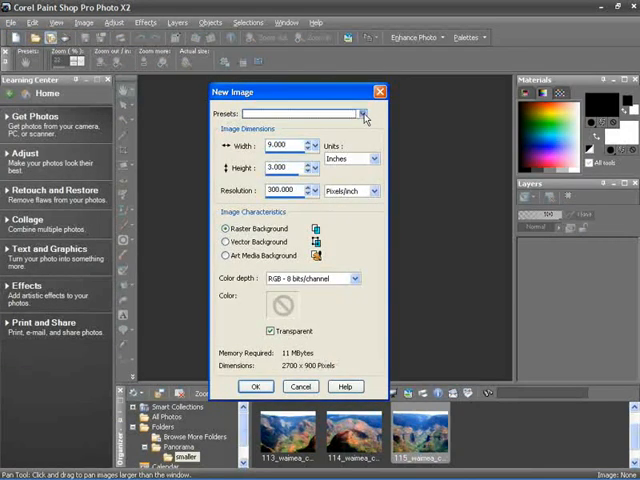
click(364, 114)
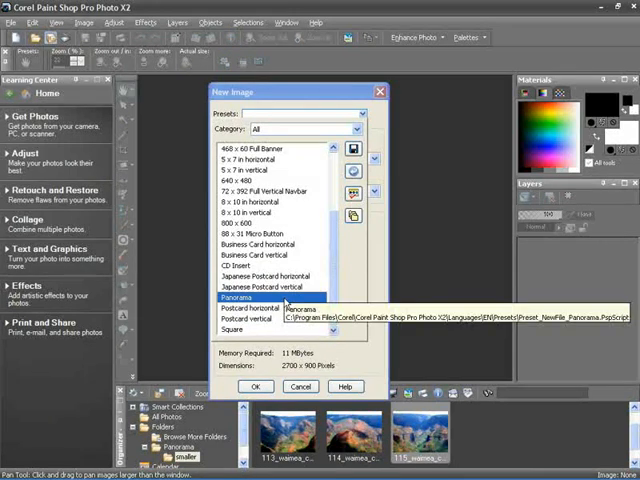
click(266, 298)
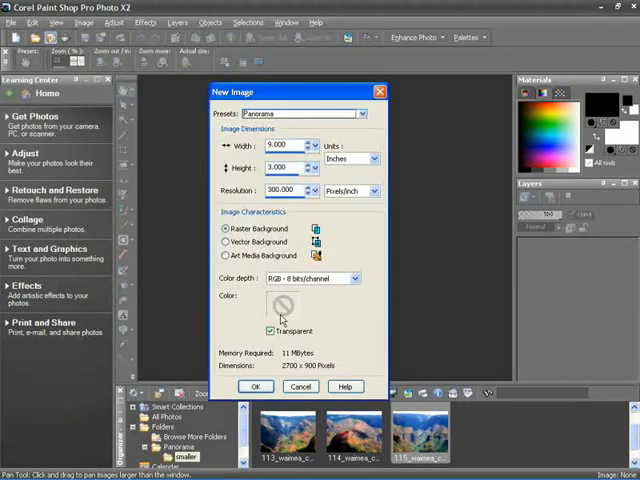
click(256, 386)
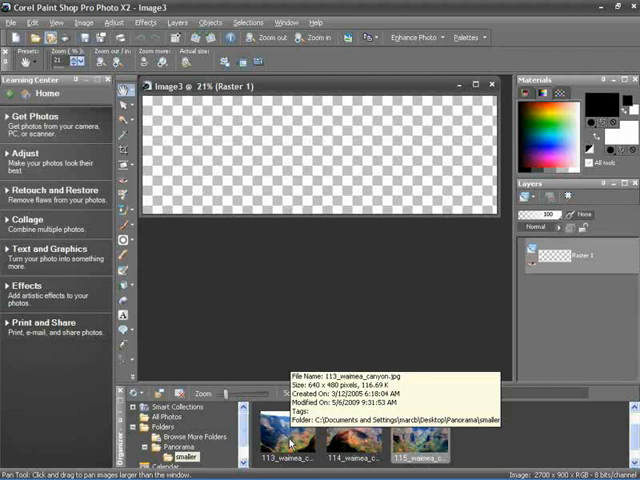
Open the first canyon photo, 113_waimea_canyon, from the Organizer
double_click(290, 435)
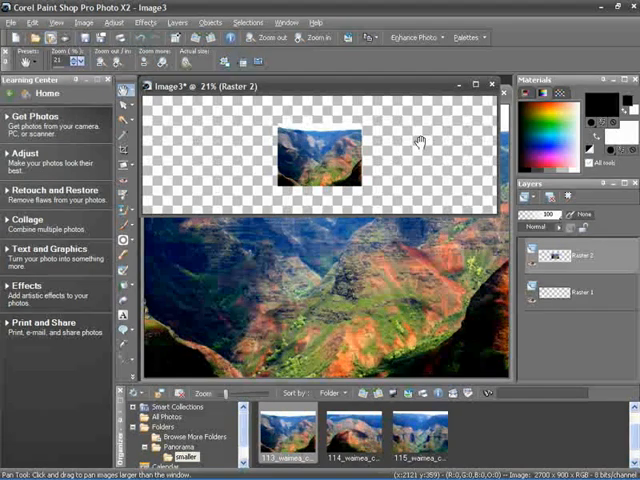
mouse_move(486, 240)
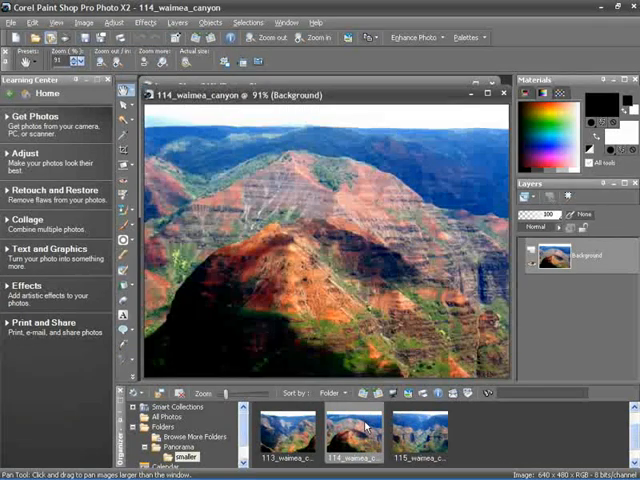
mouse_move(352, 332)
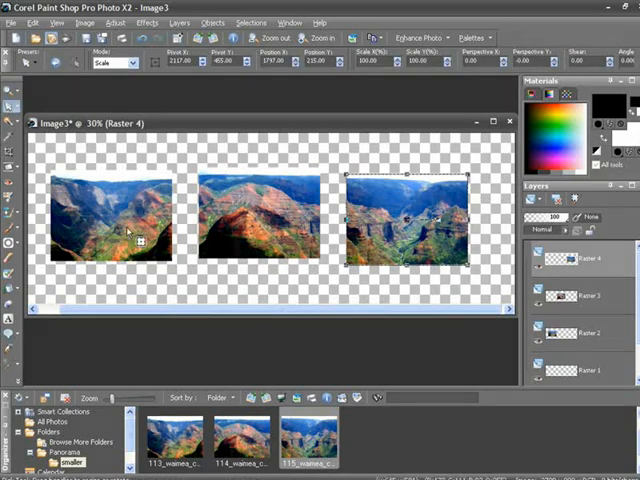
mouse_move(440, 260)
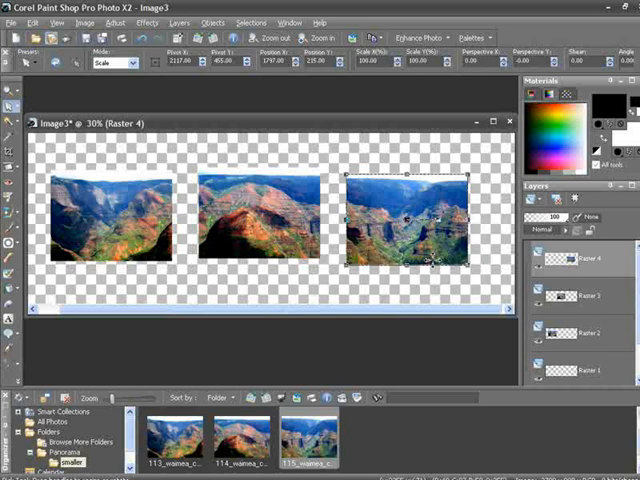
mouse_move(328, 228)
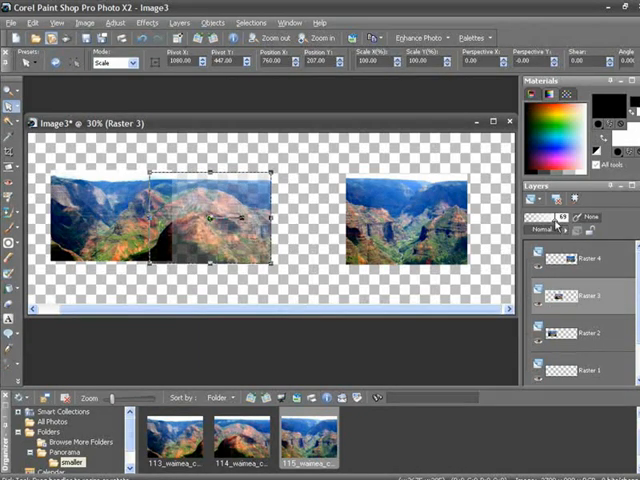
Drag the semi-transparent middle photo rightward so its scenery lines up over the left photo
drag(560, 217, 580, 217)
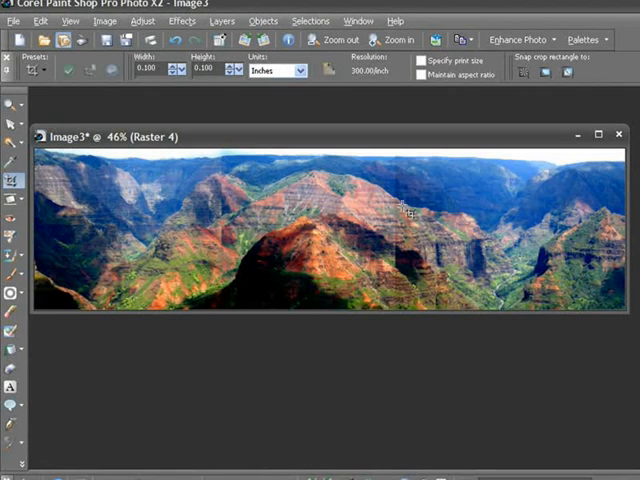
mouse_move(395, 231)
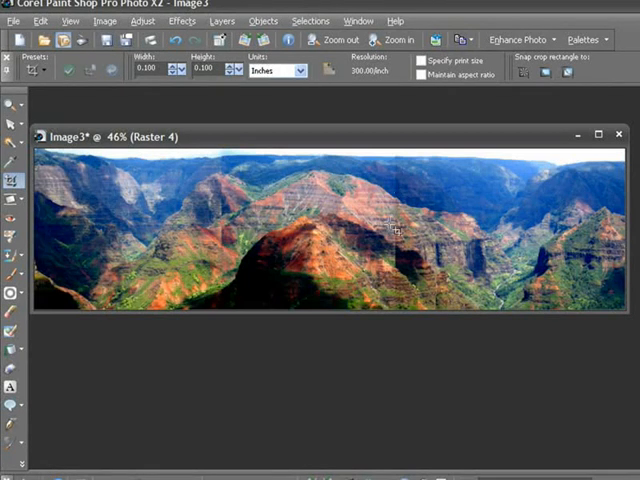
mouse_move(385, 287)
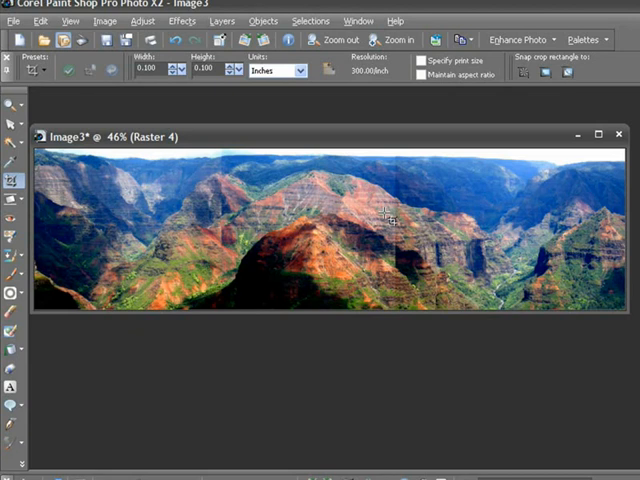
mouse_move(397, 182)
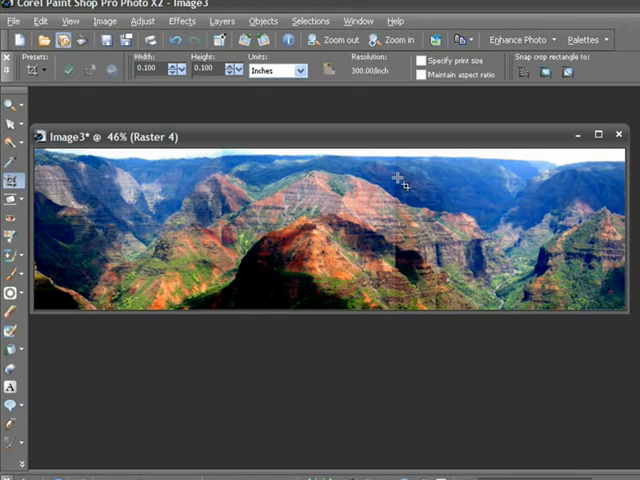
mouse_move(28, 238)
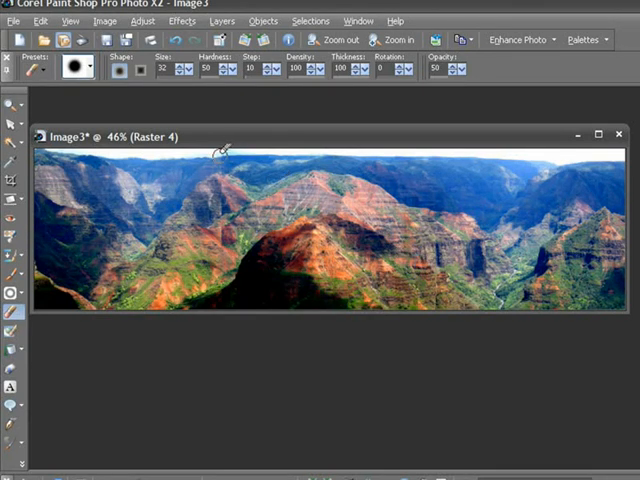
mouse_move(225, 170)
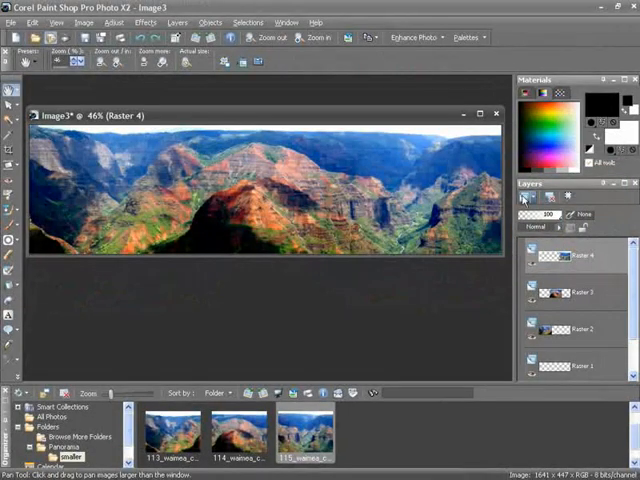
mouse_move(514, 232)
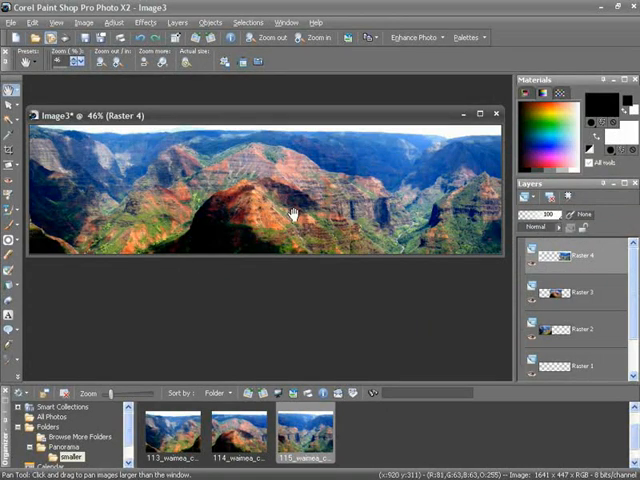
mouse_move(282, 205)
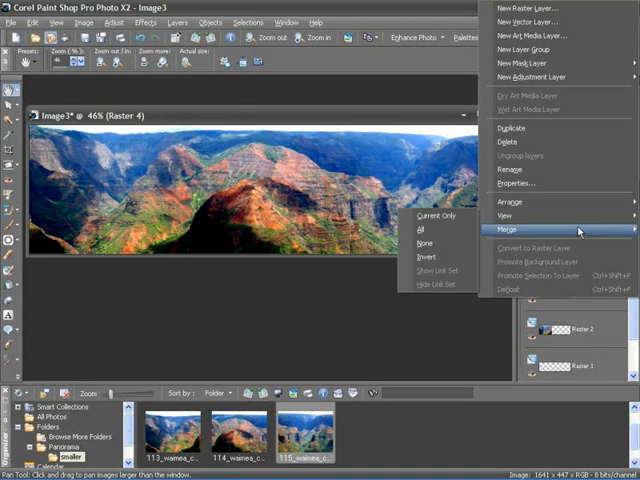
Merge All (Flatten) the panorama layers into a single 1641 × 447 Background layer
click(437, 215)
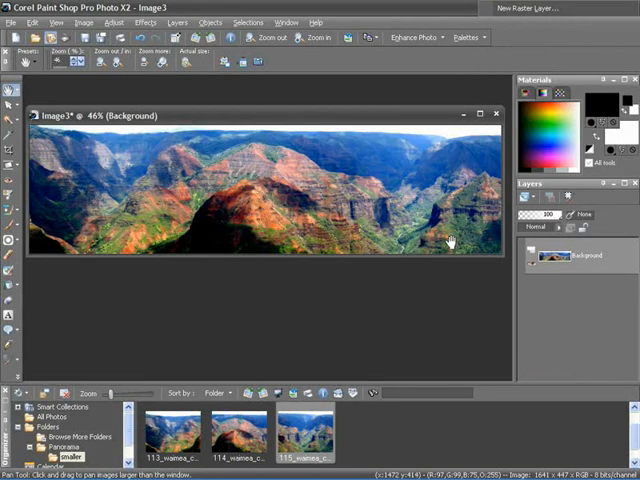
mouse_move(267, 221)
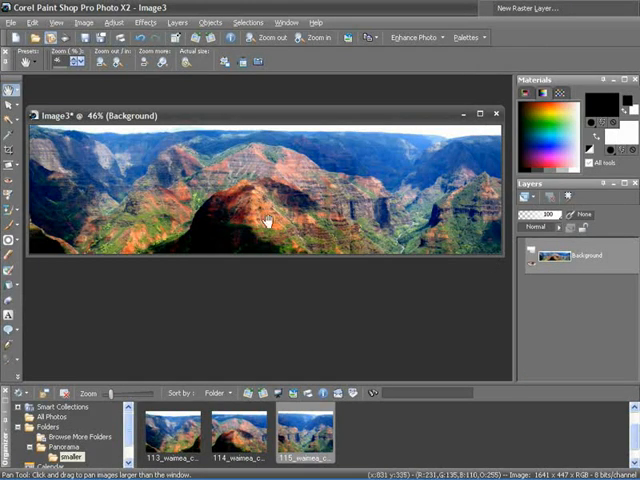
mouse_move(233, 183)
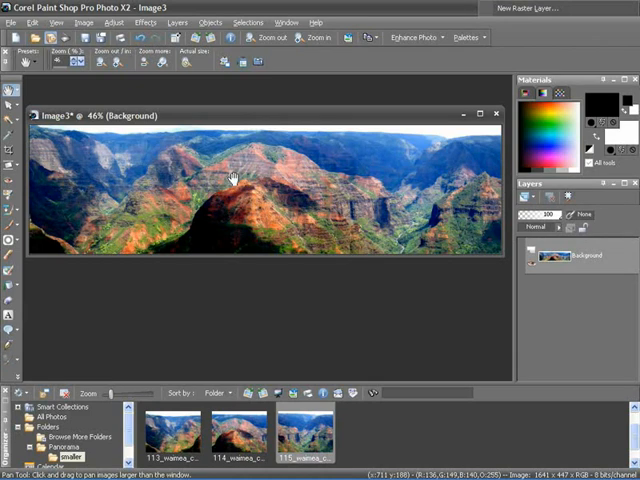